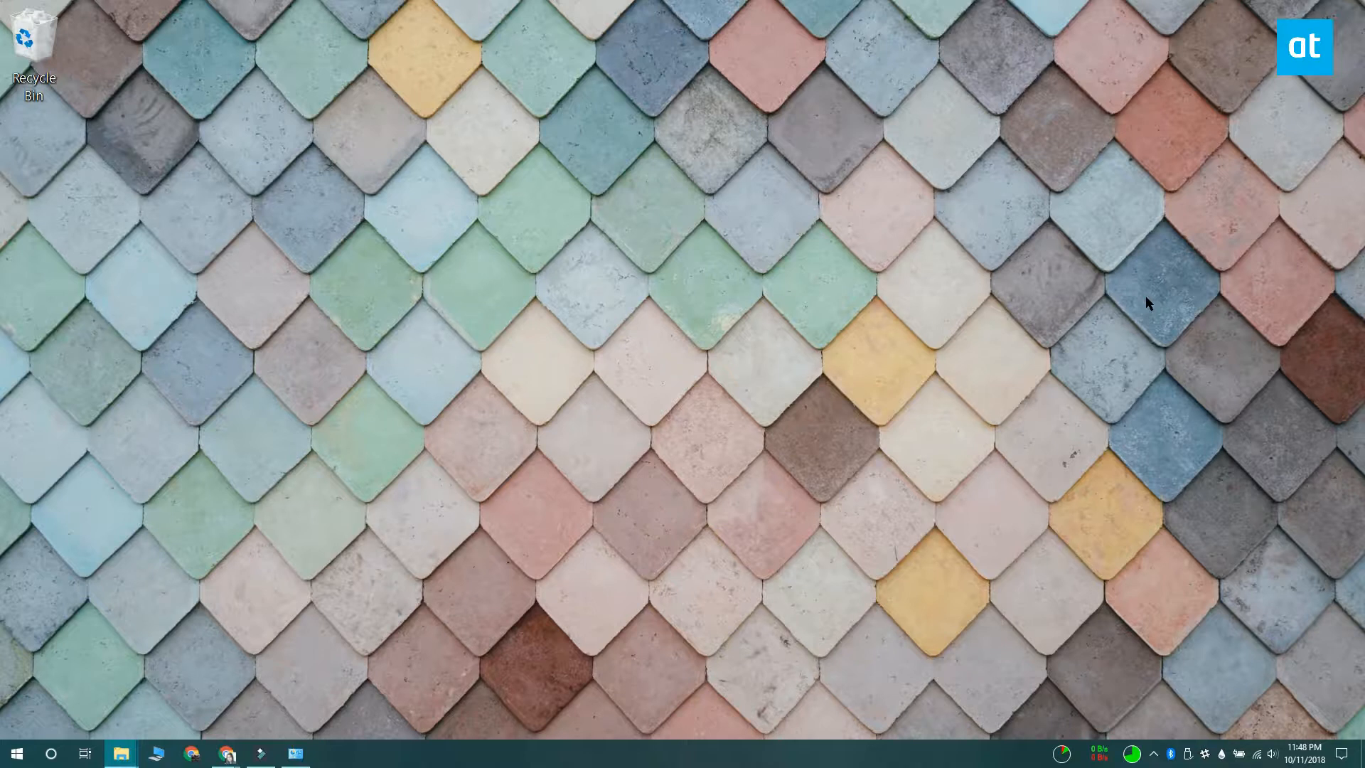
Review the Programs and Features list of installed programs, then close it.
left_click(295, 752)
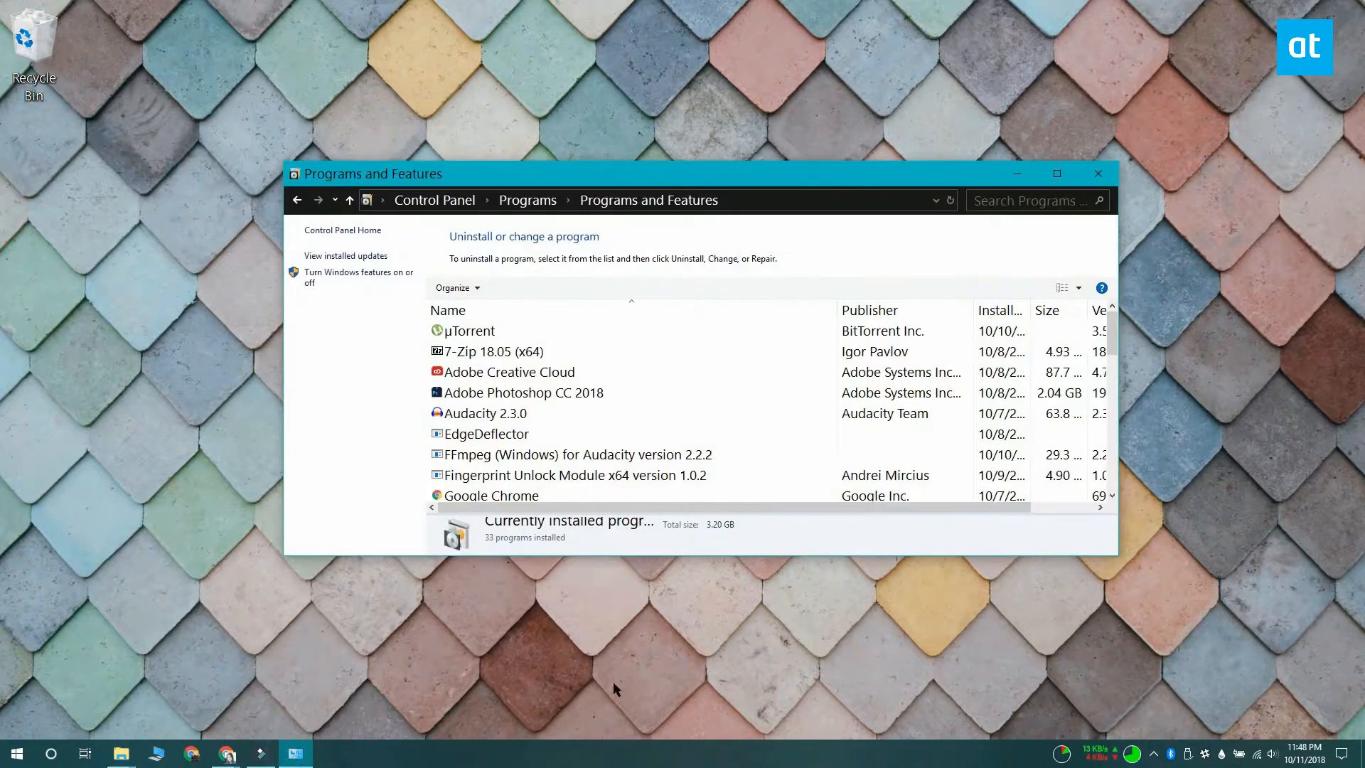
left_click(470, 330)
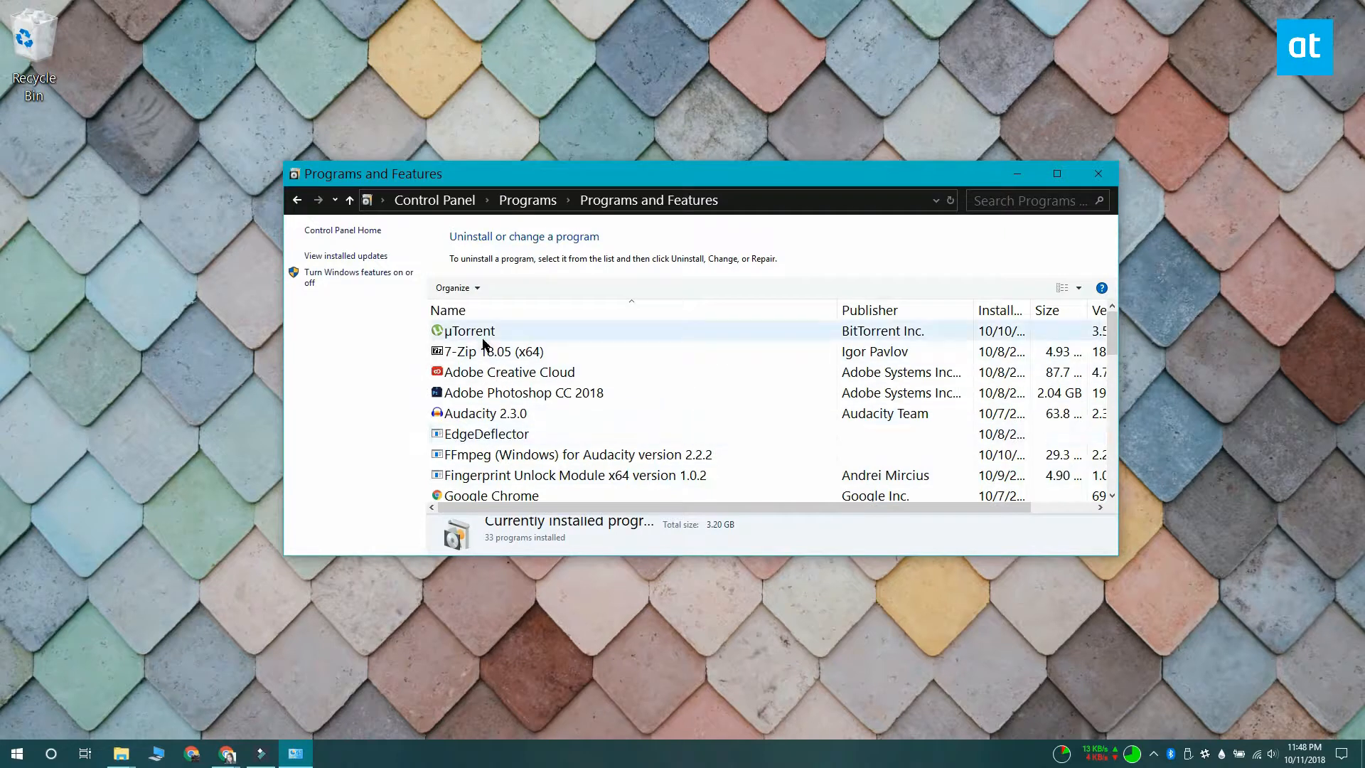
left_click(523, 393)
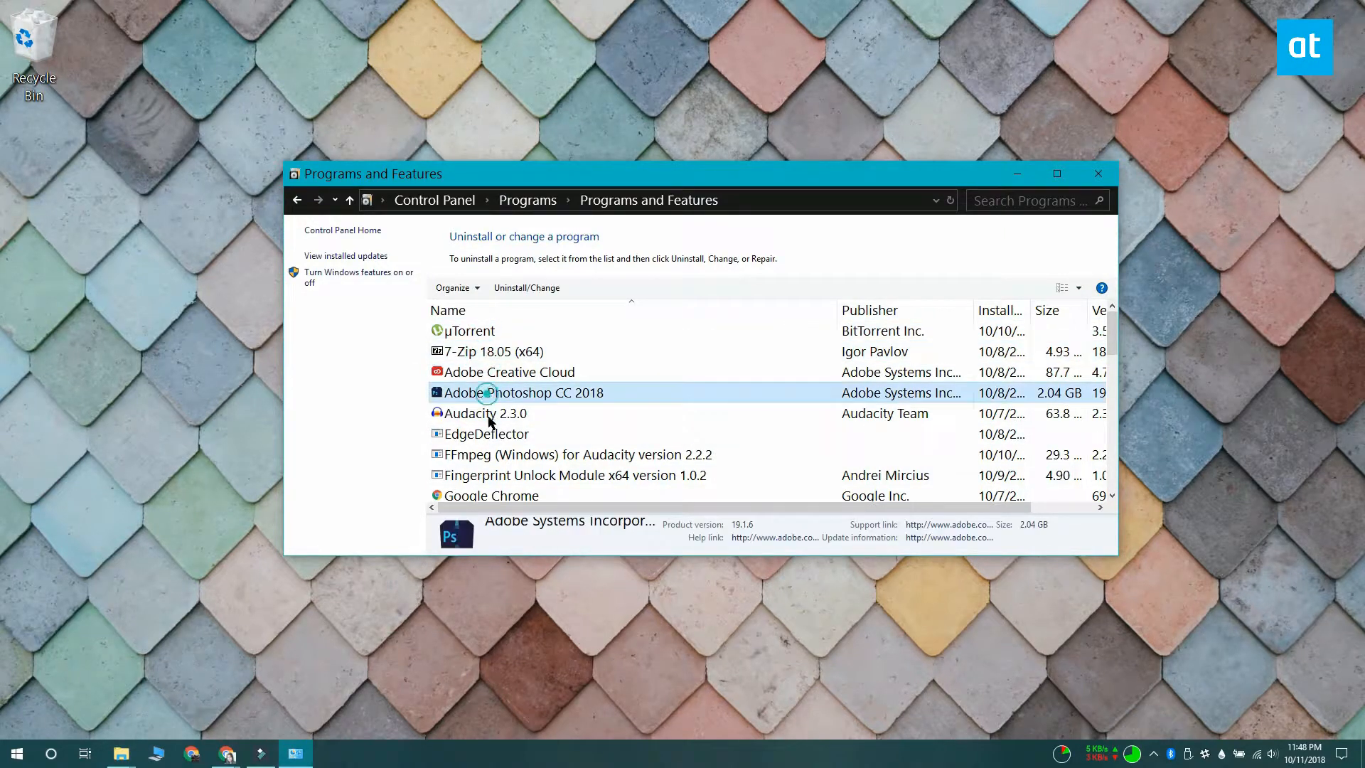
left_click(574, 475)
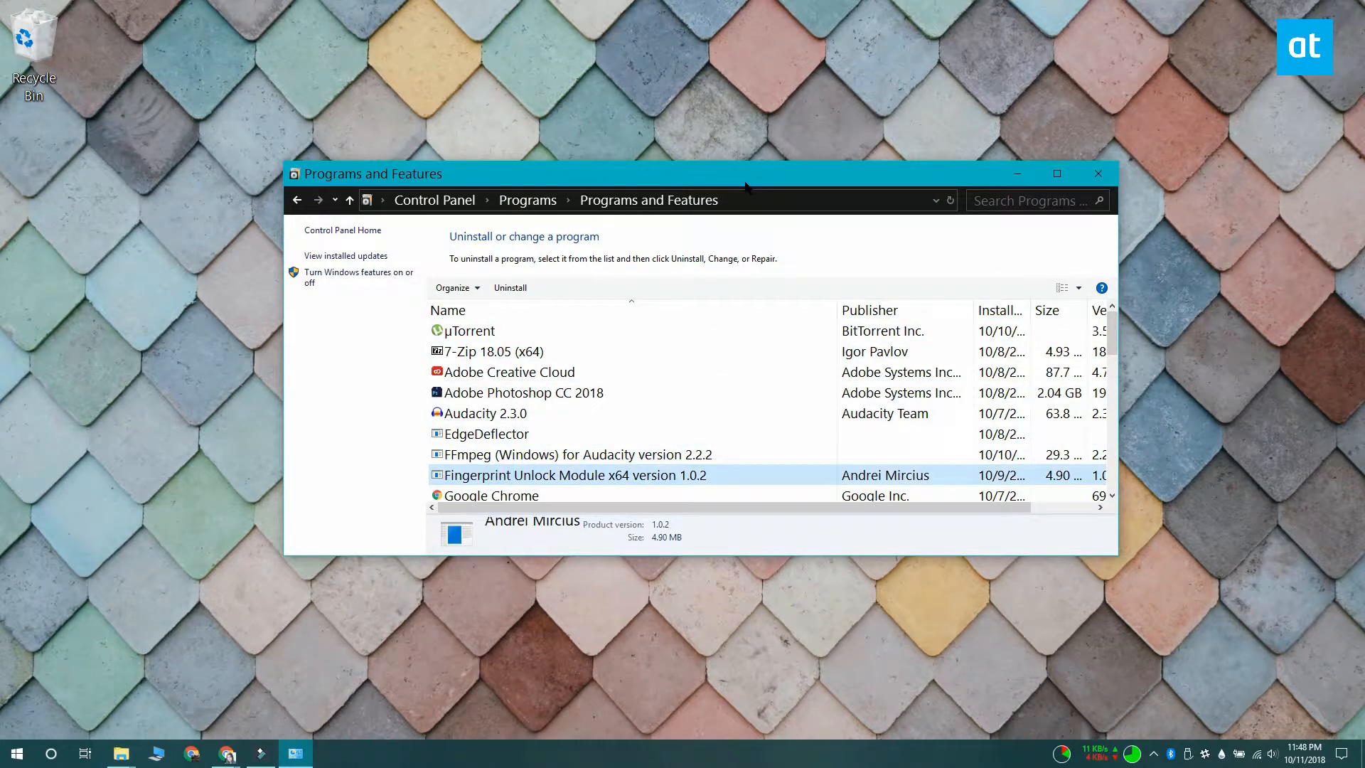
mouse_move(932, 274)
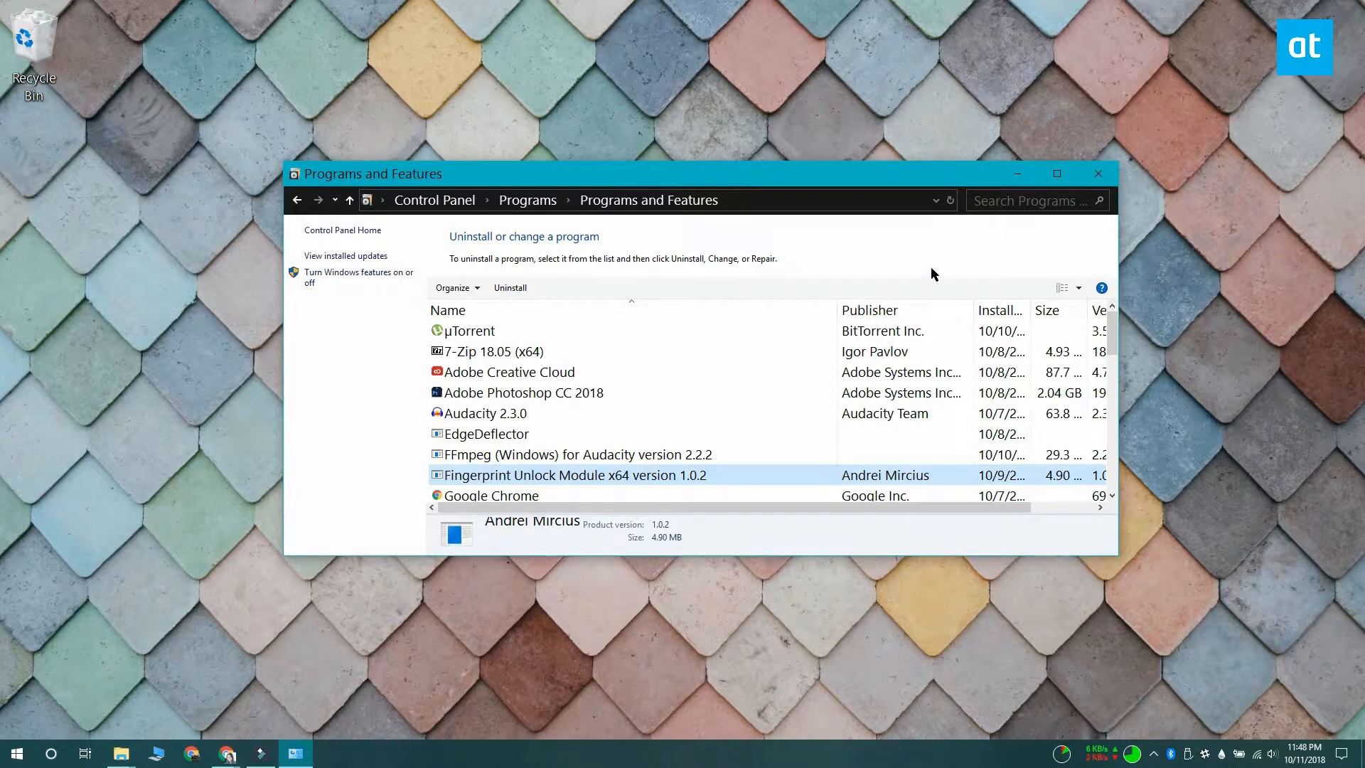
left_click(1098, 173)
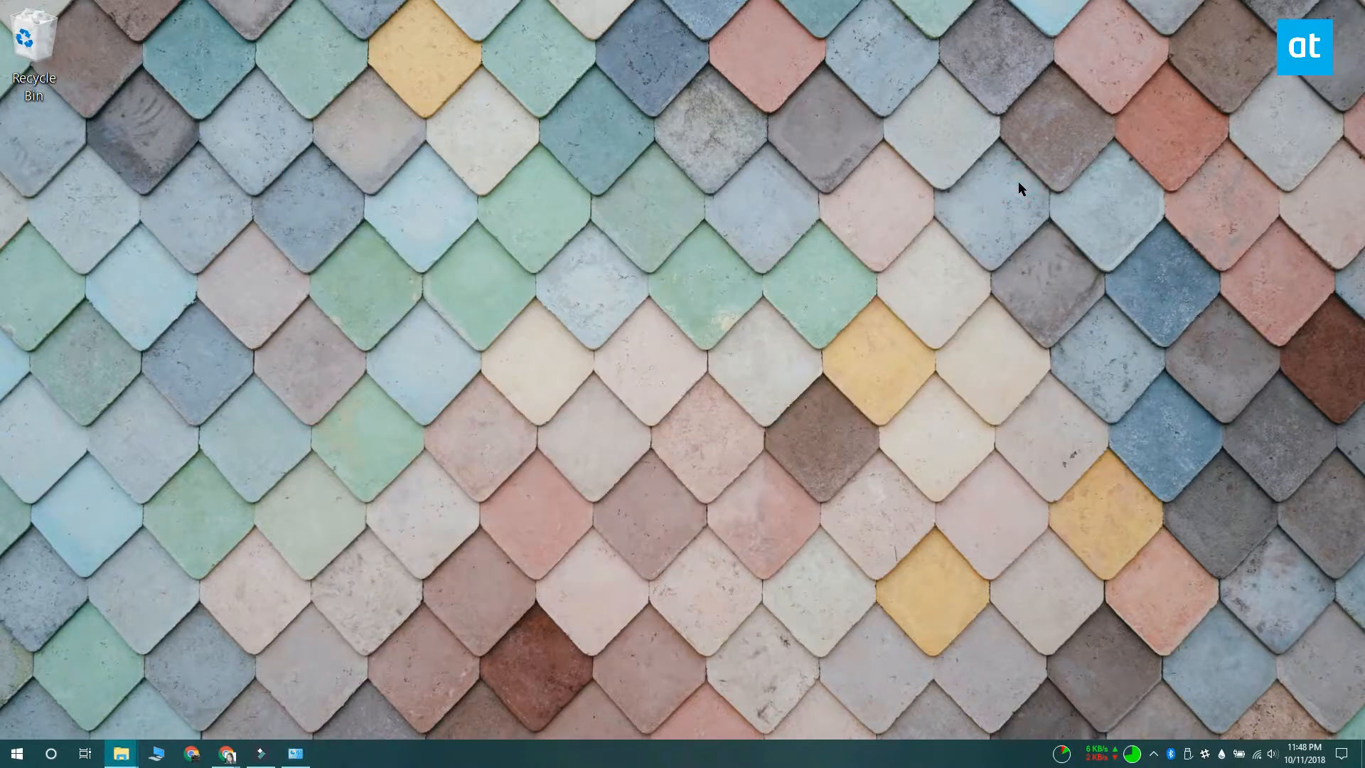
Launch Registry Editor via Run with regedit.
type("regedit")
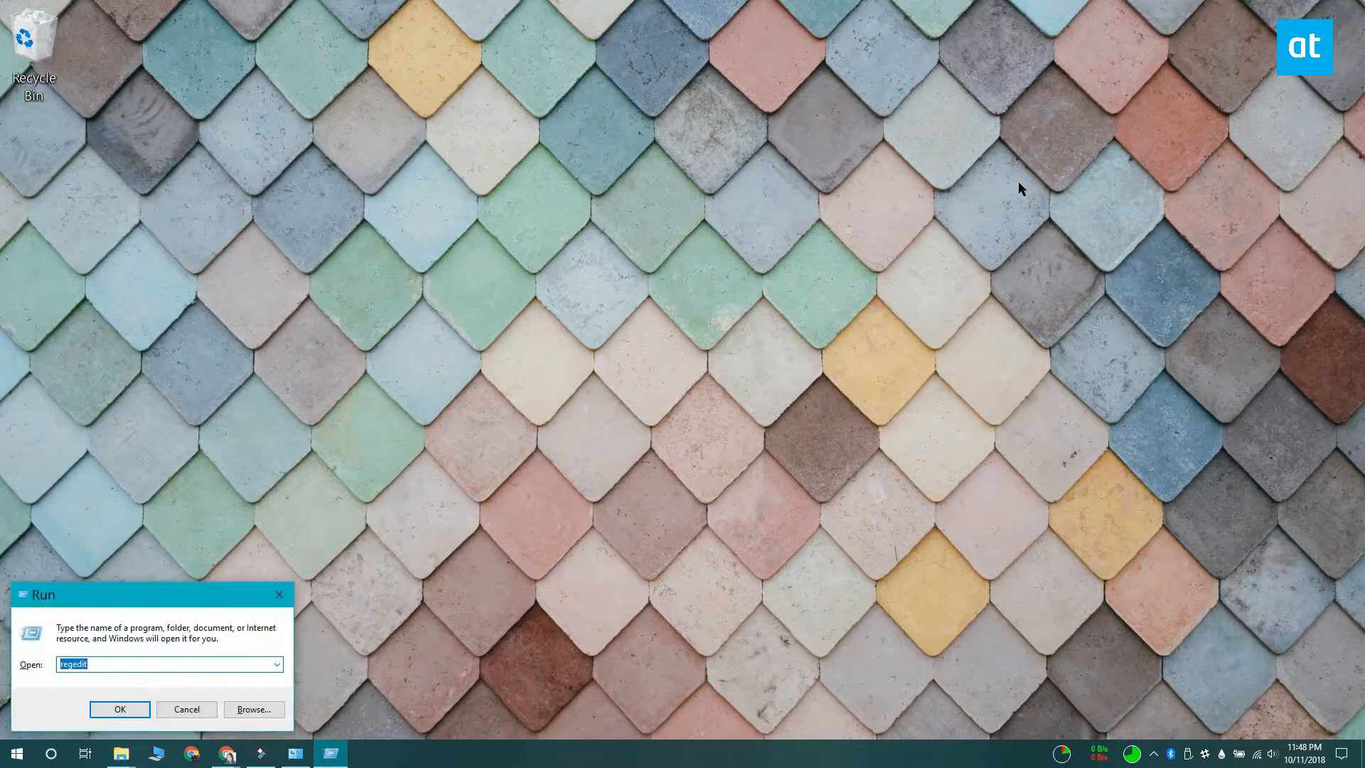
left_click(120, 708)
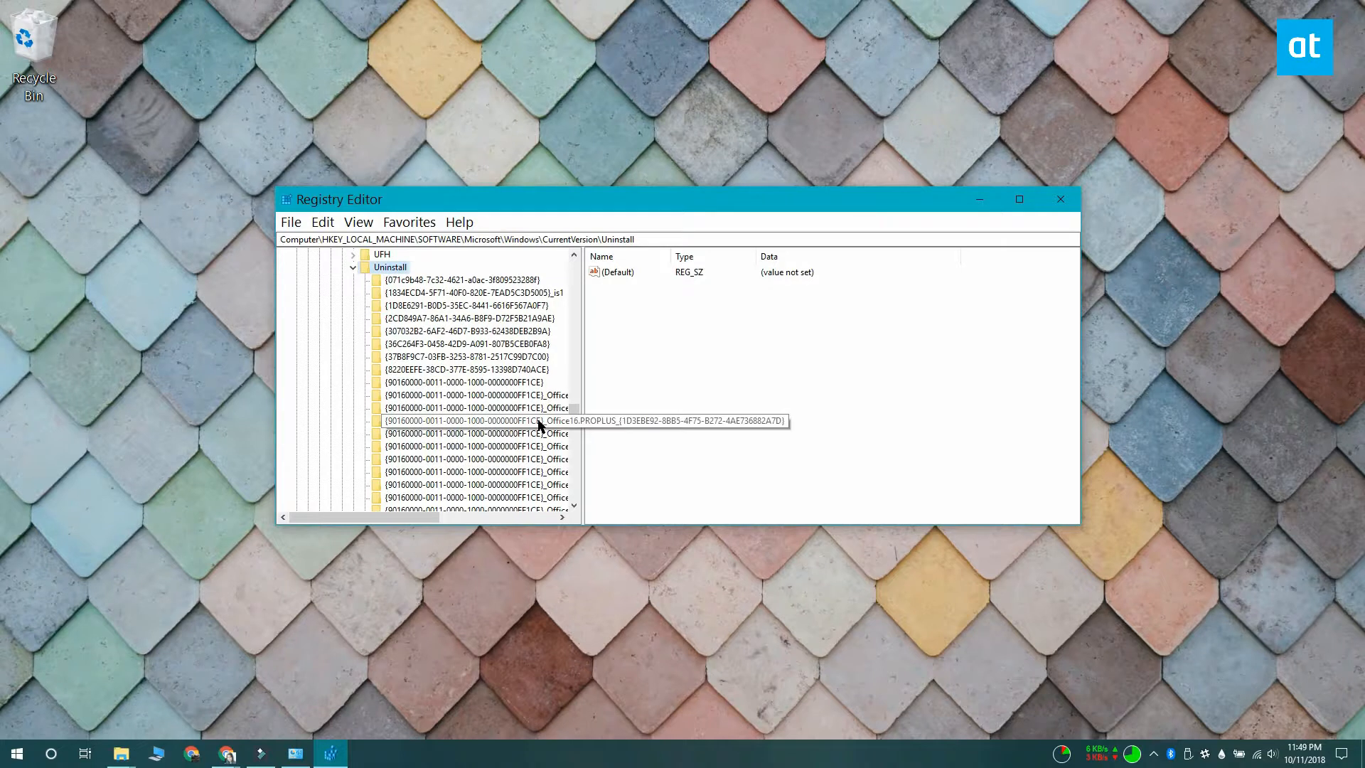
Locate and select the 7-Zip key under Uninstall to show its values.
scroll("down", 3)
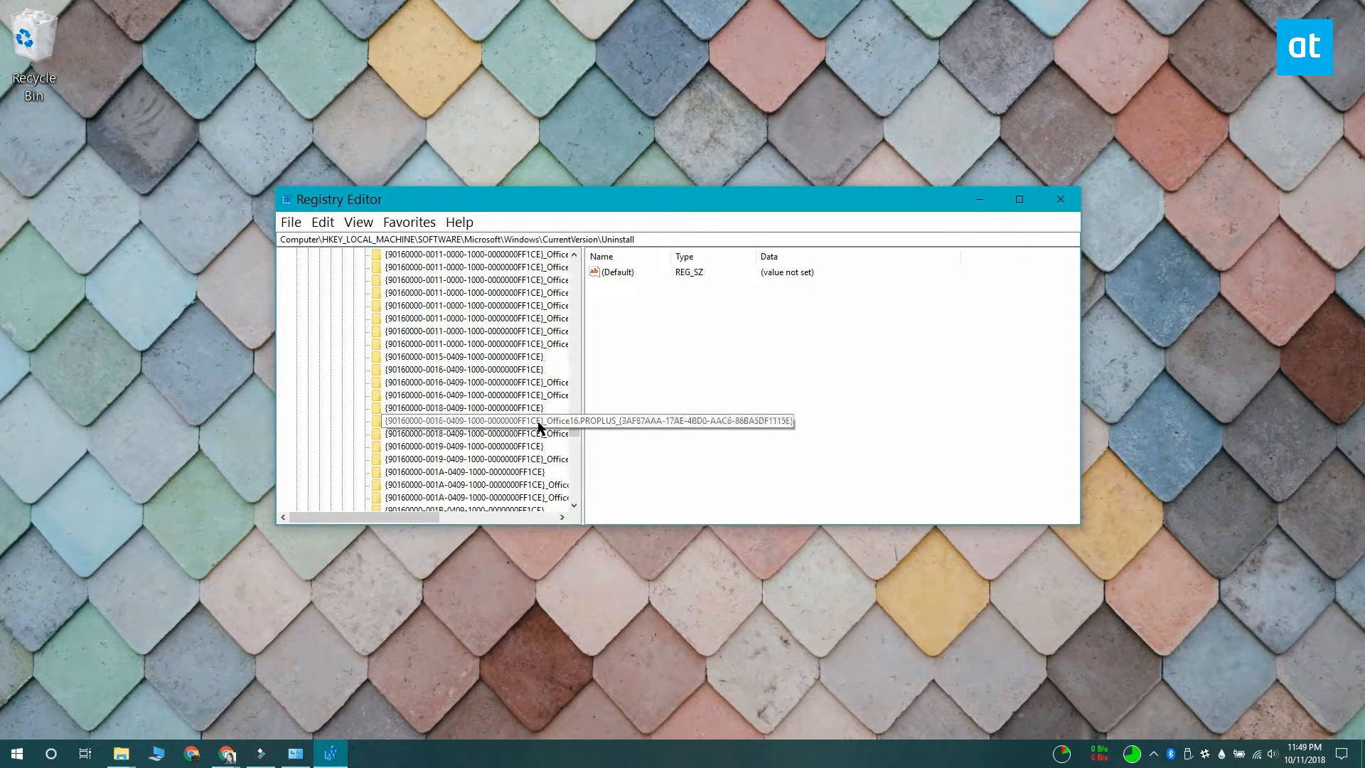
scroll("down", 3)
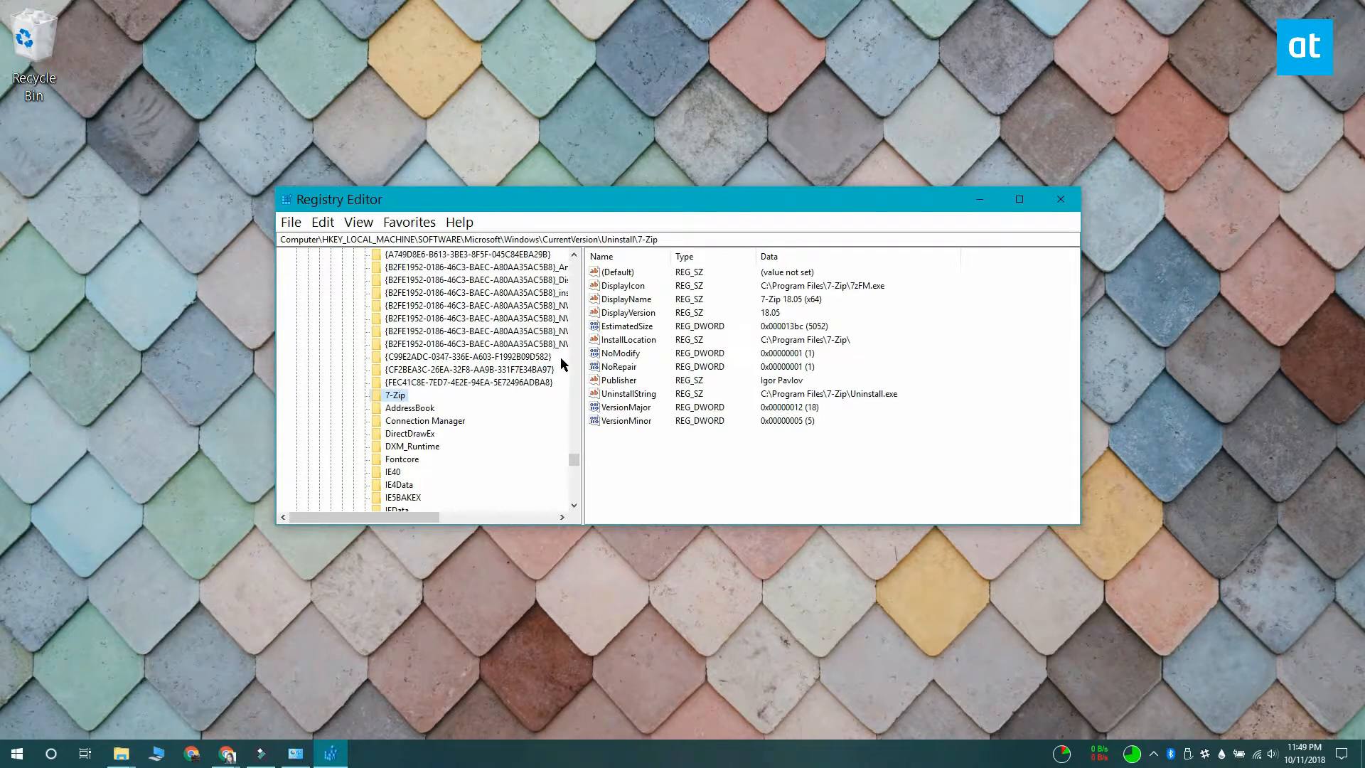
left_click(624, 298)
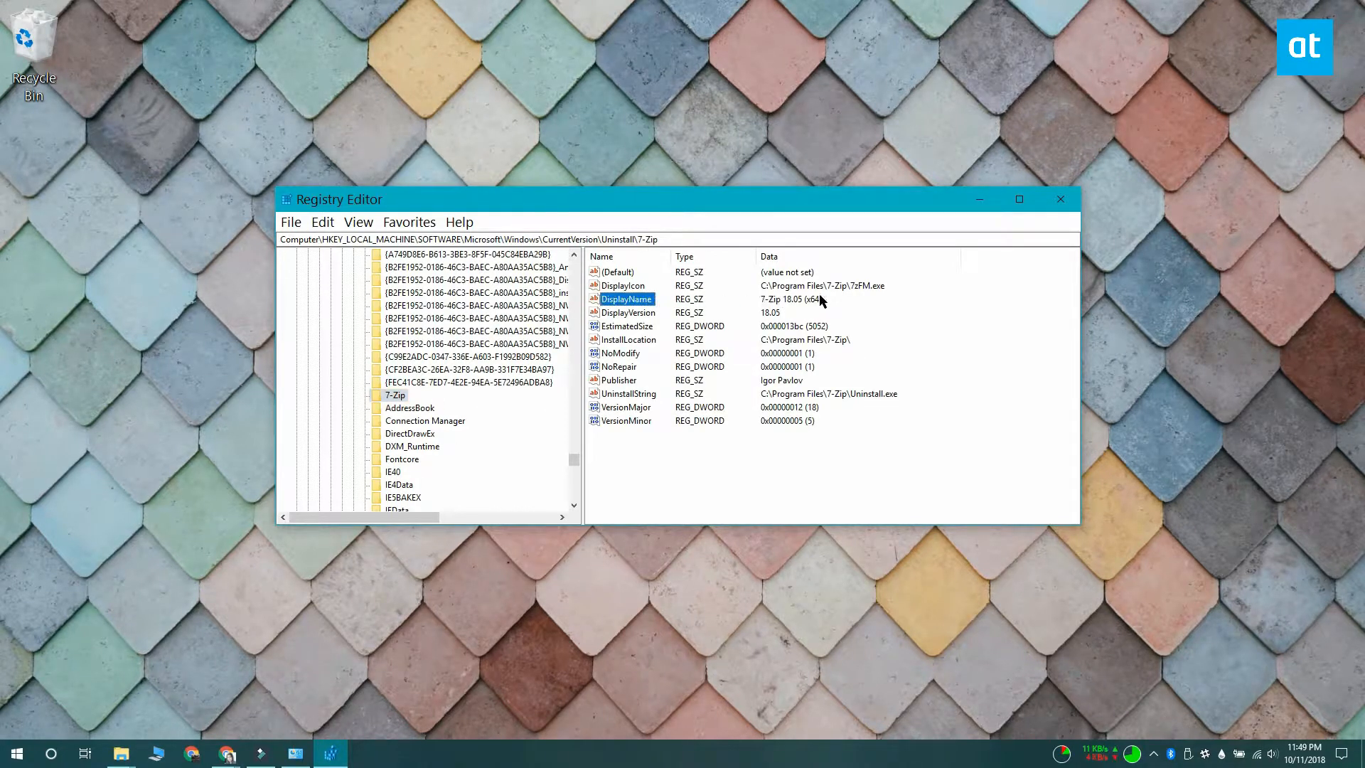
mouse_move(424, 425)
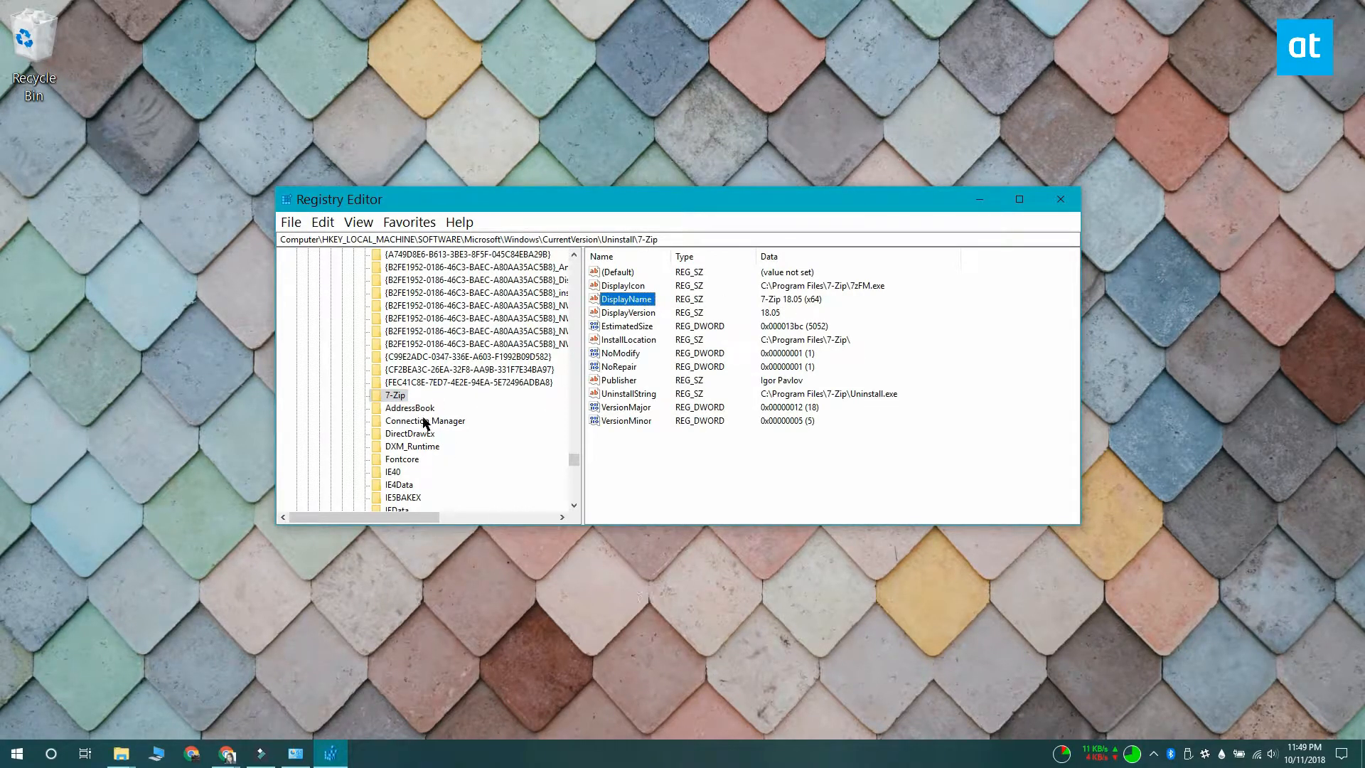
Delete the 7-Zip uninstall key and confirm the permanent deletion.
right_click(394, 393)
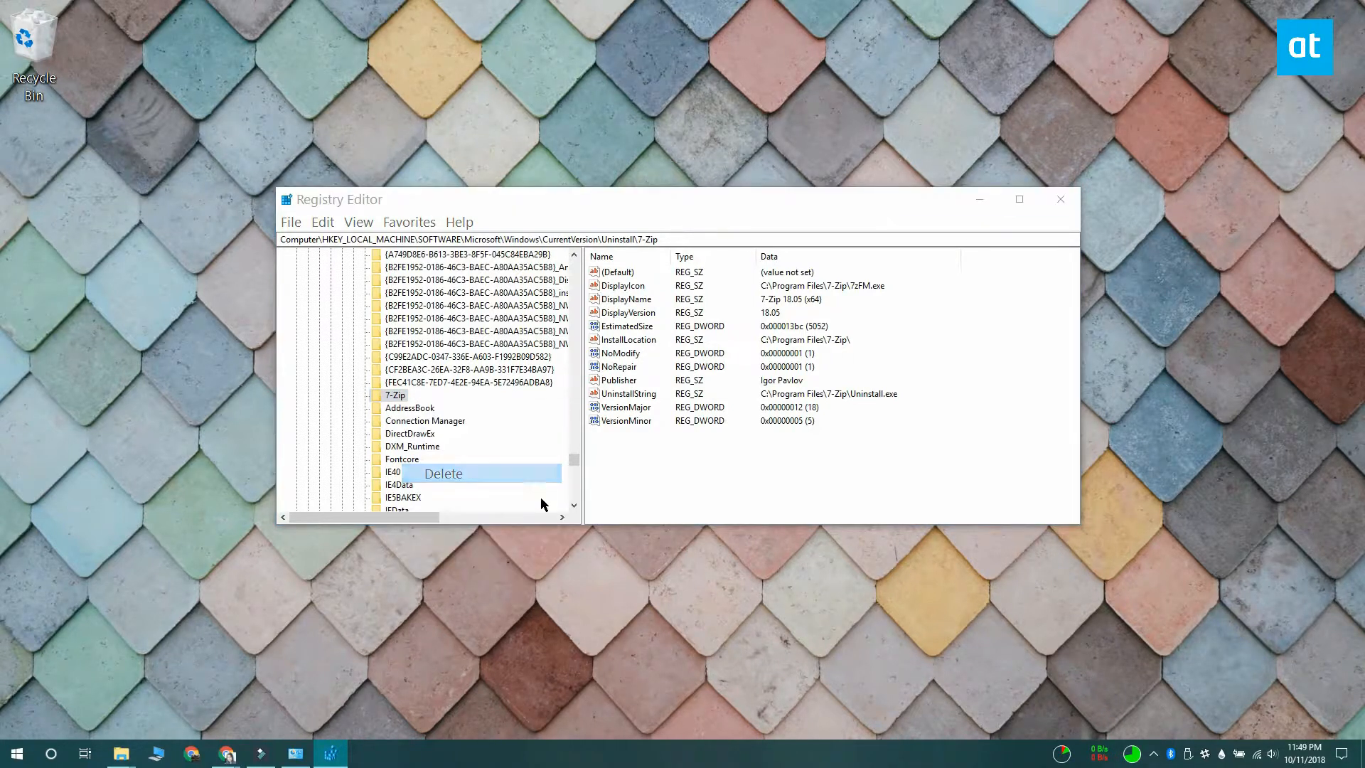
left_click(443, 472)
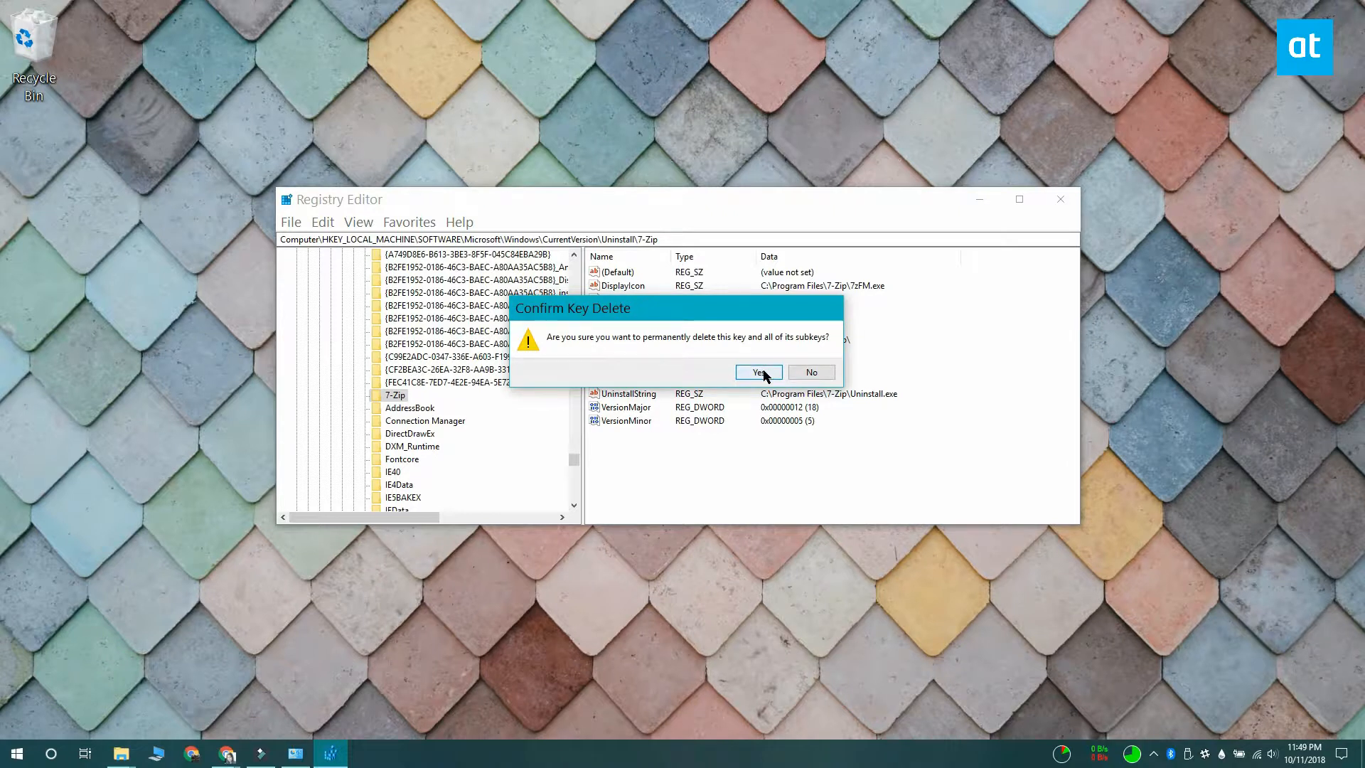
left_click(755, 371)
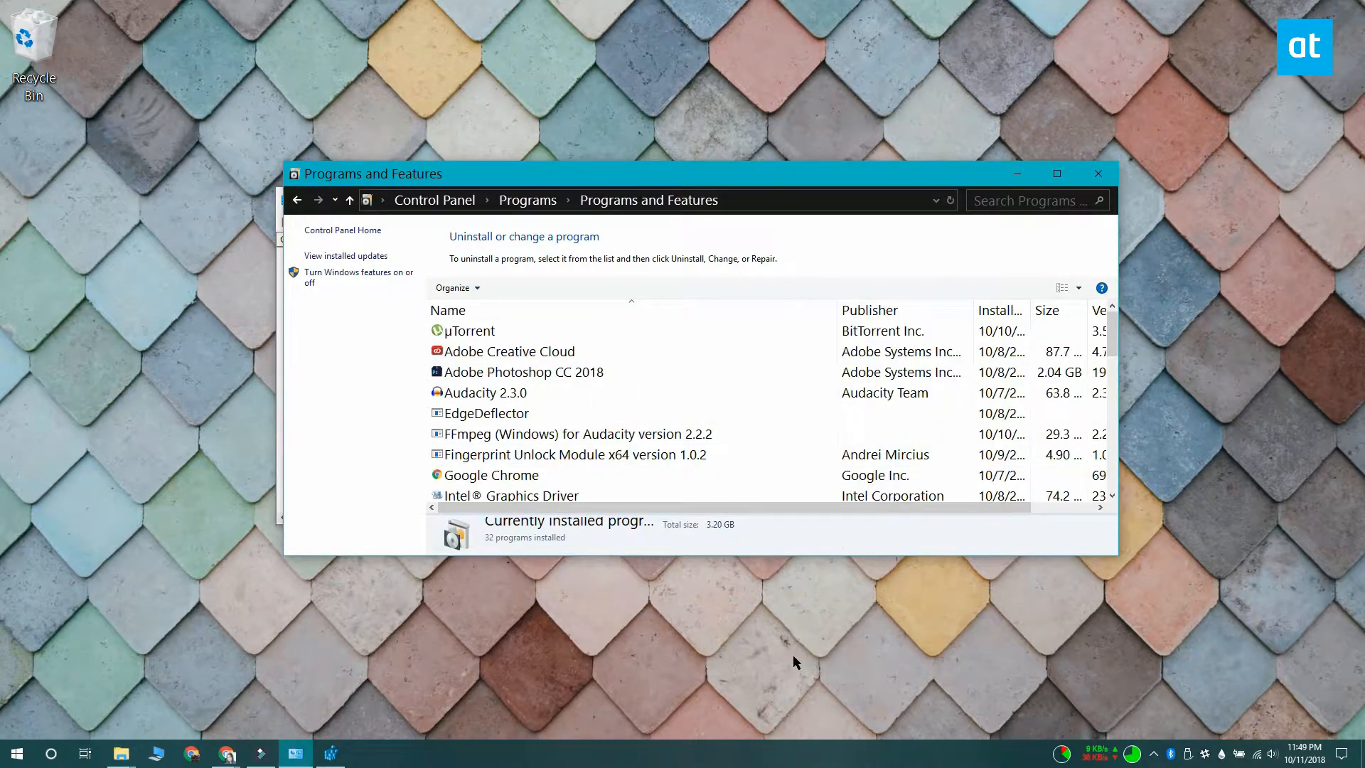
mouse_move(1016, 174)
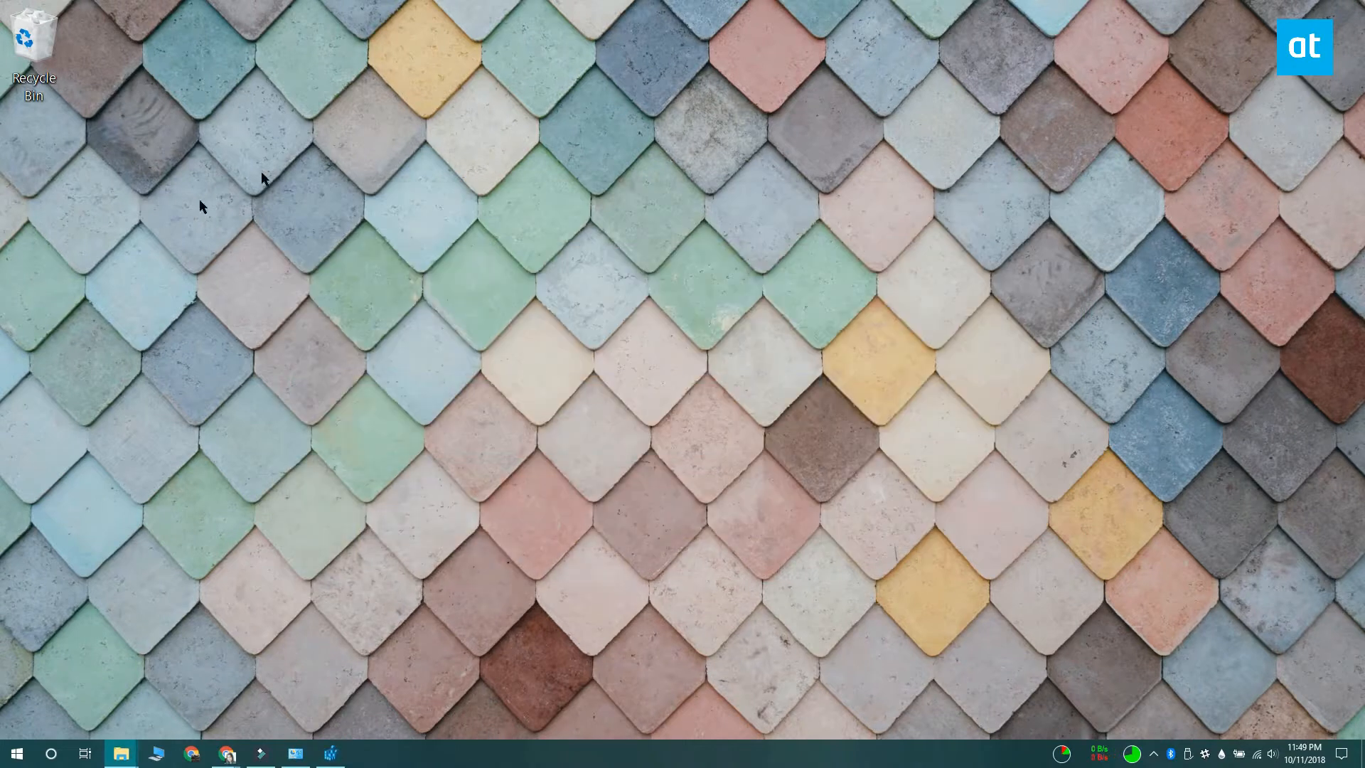
mouse_move(1138, 398)
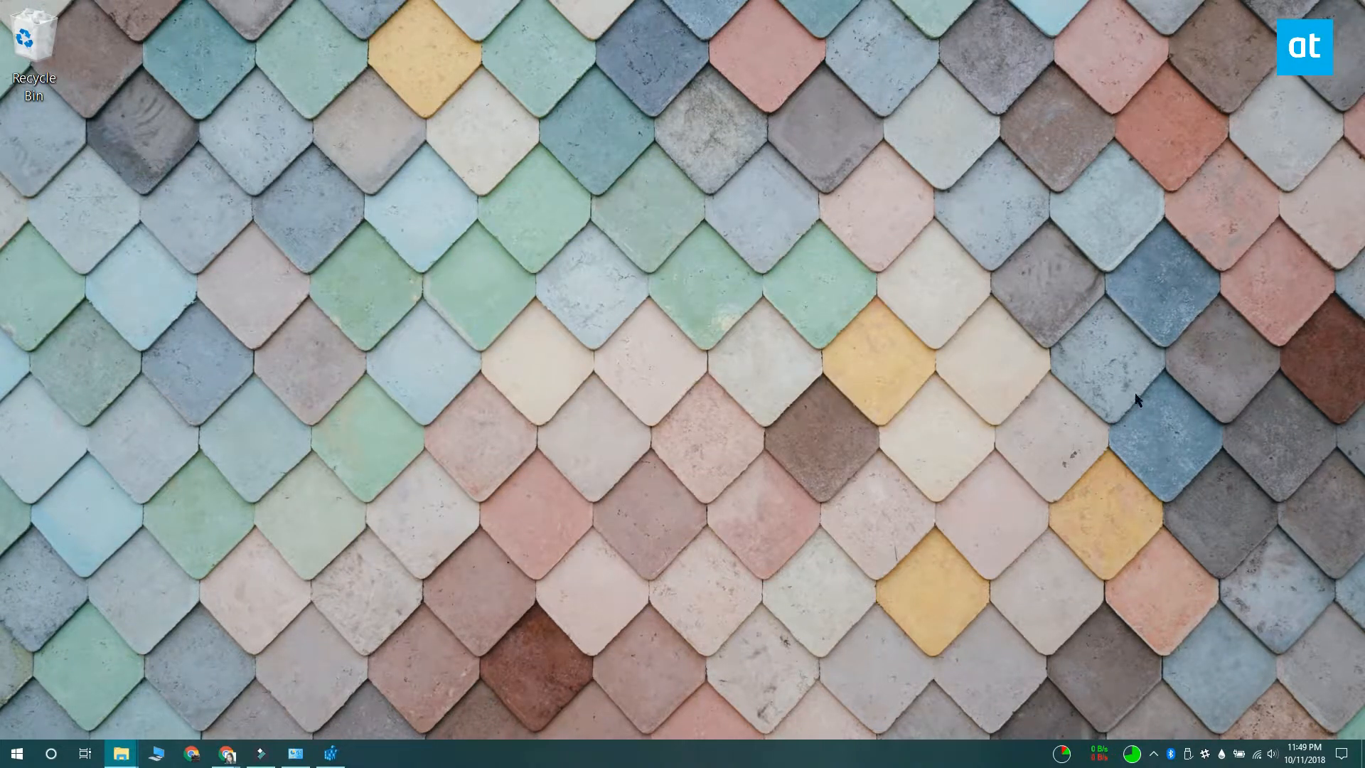
mouse_move(1123, 402)
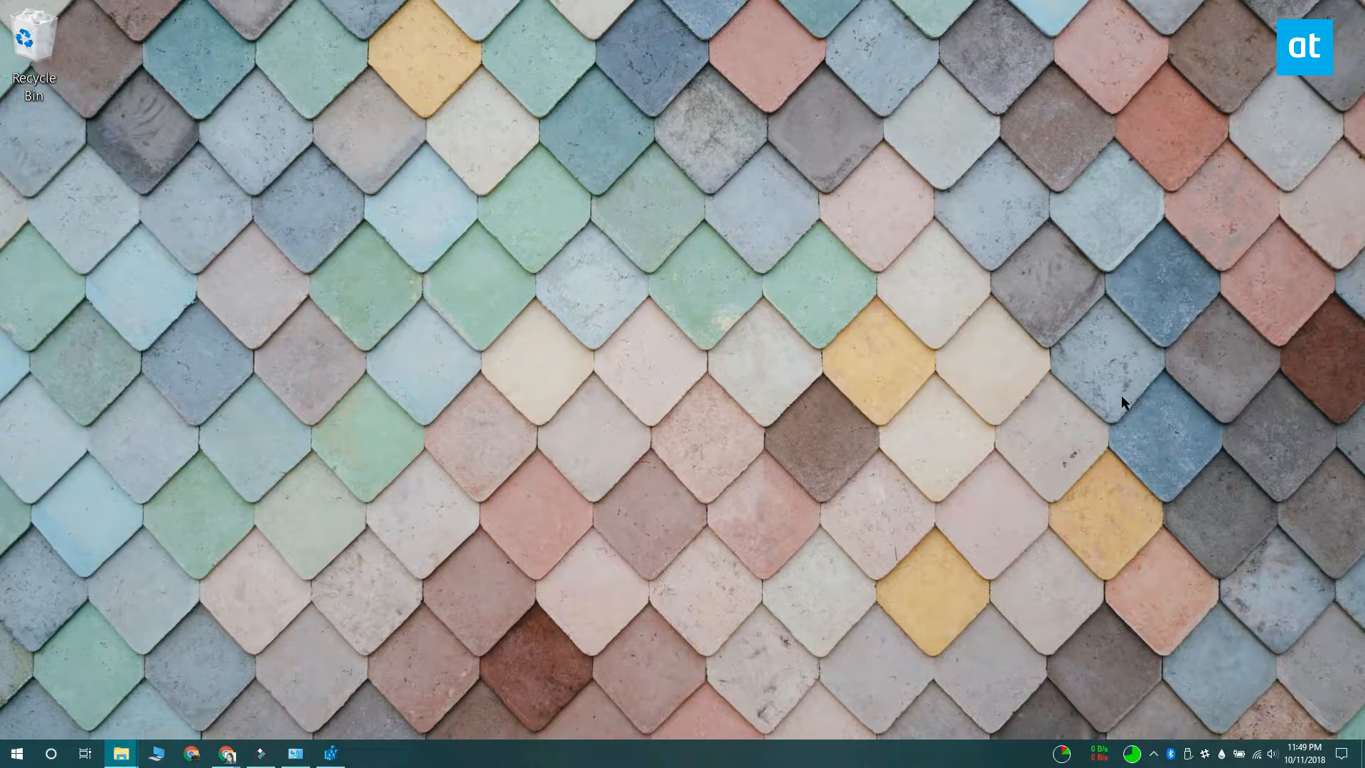
Launch Hide From Uninstall List and set 7-Zip 18.05 (x64) to Hide.
left_click(363, 753)
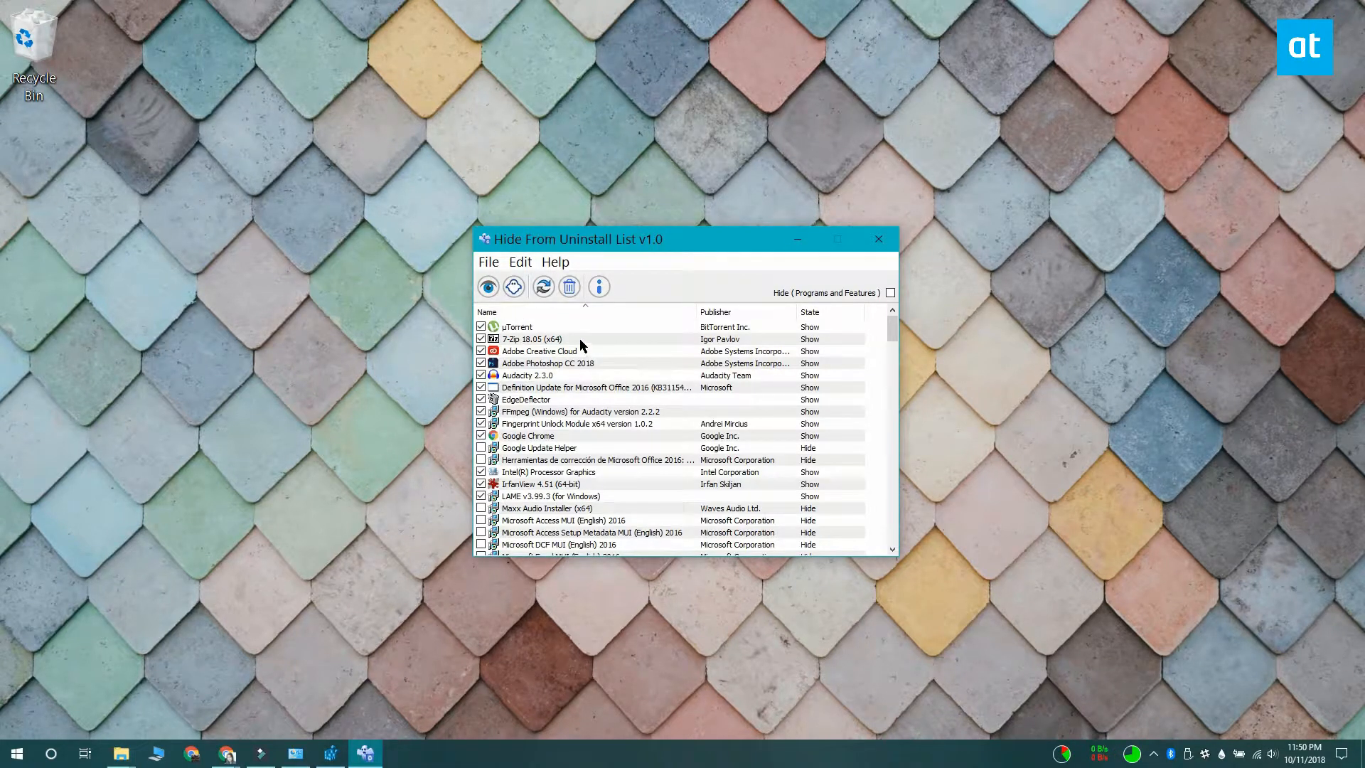
left_click(531, 338)
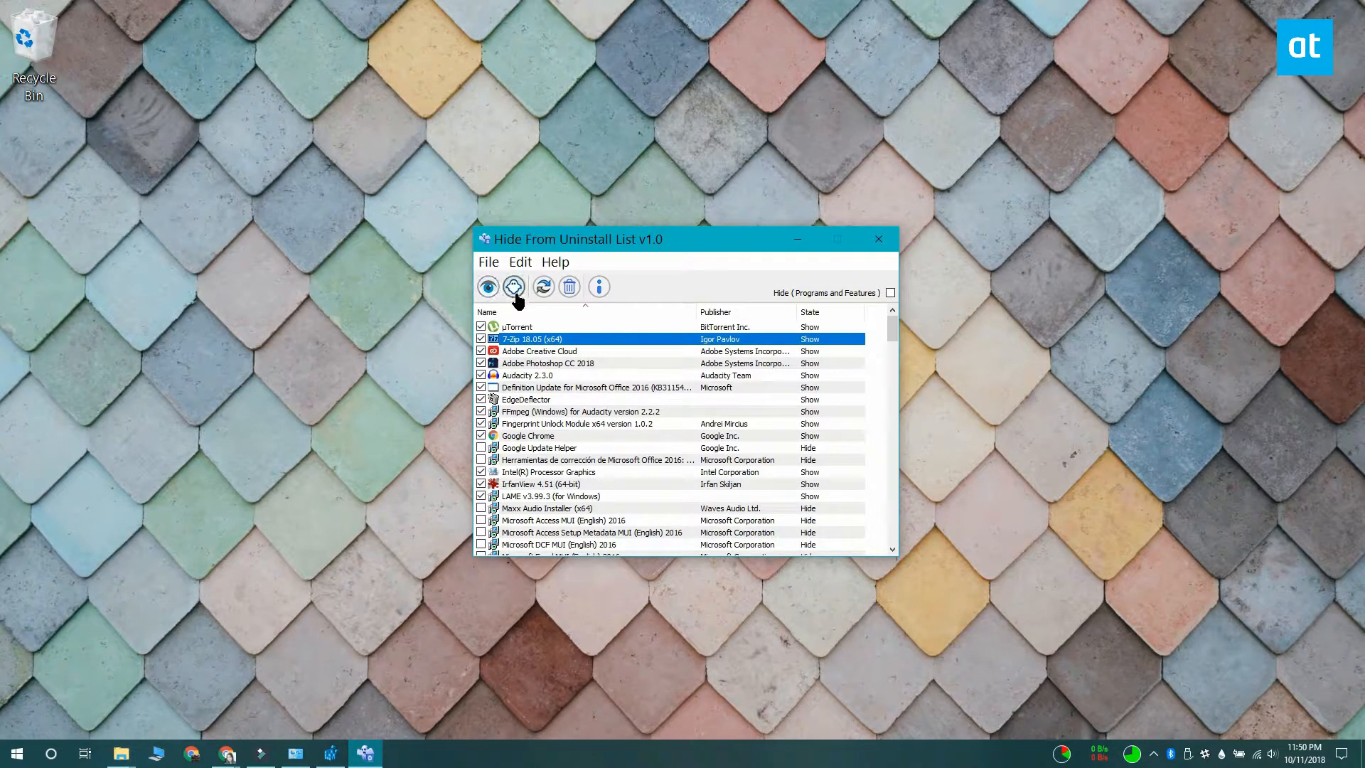
left_click(513, 286)
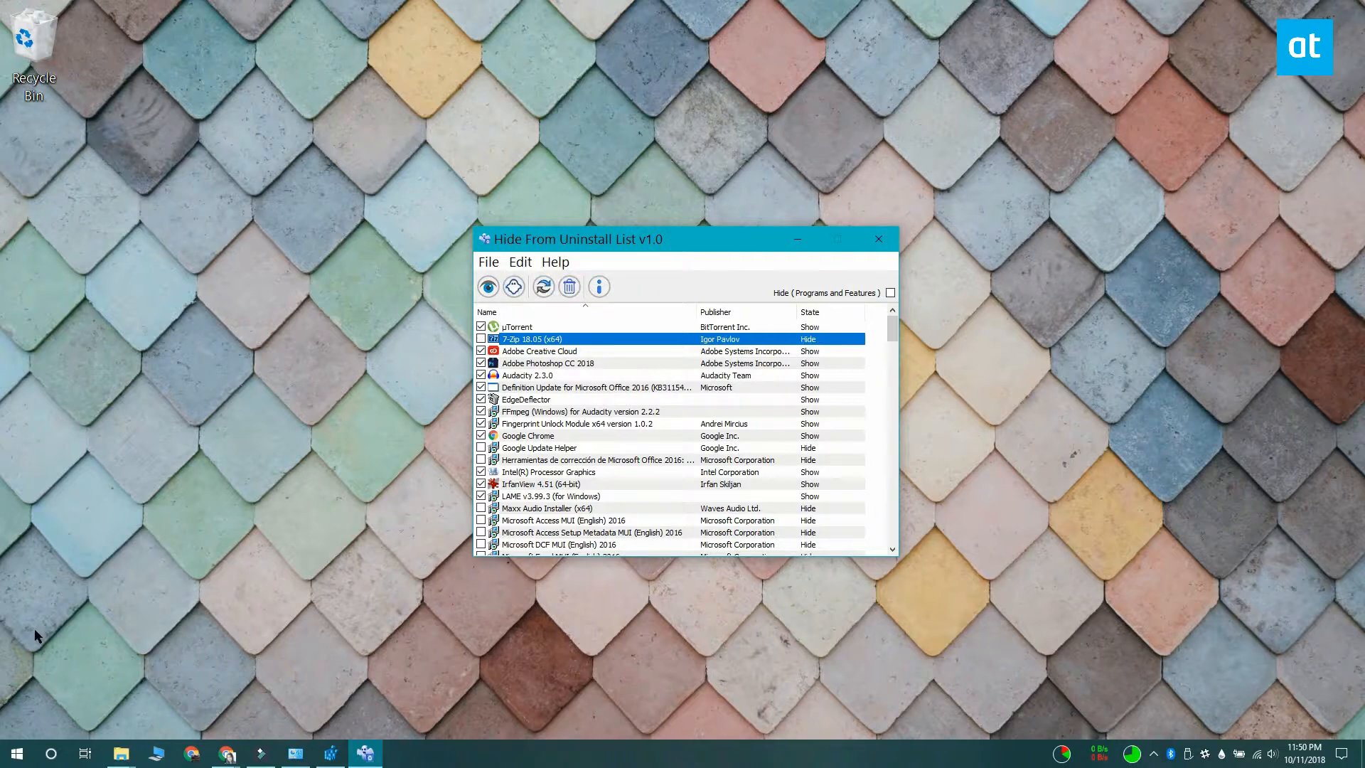
mouse_move(327, 542)
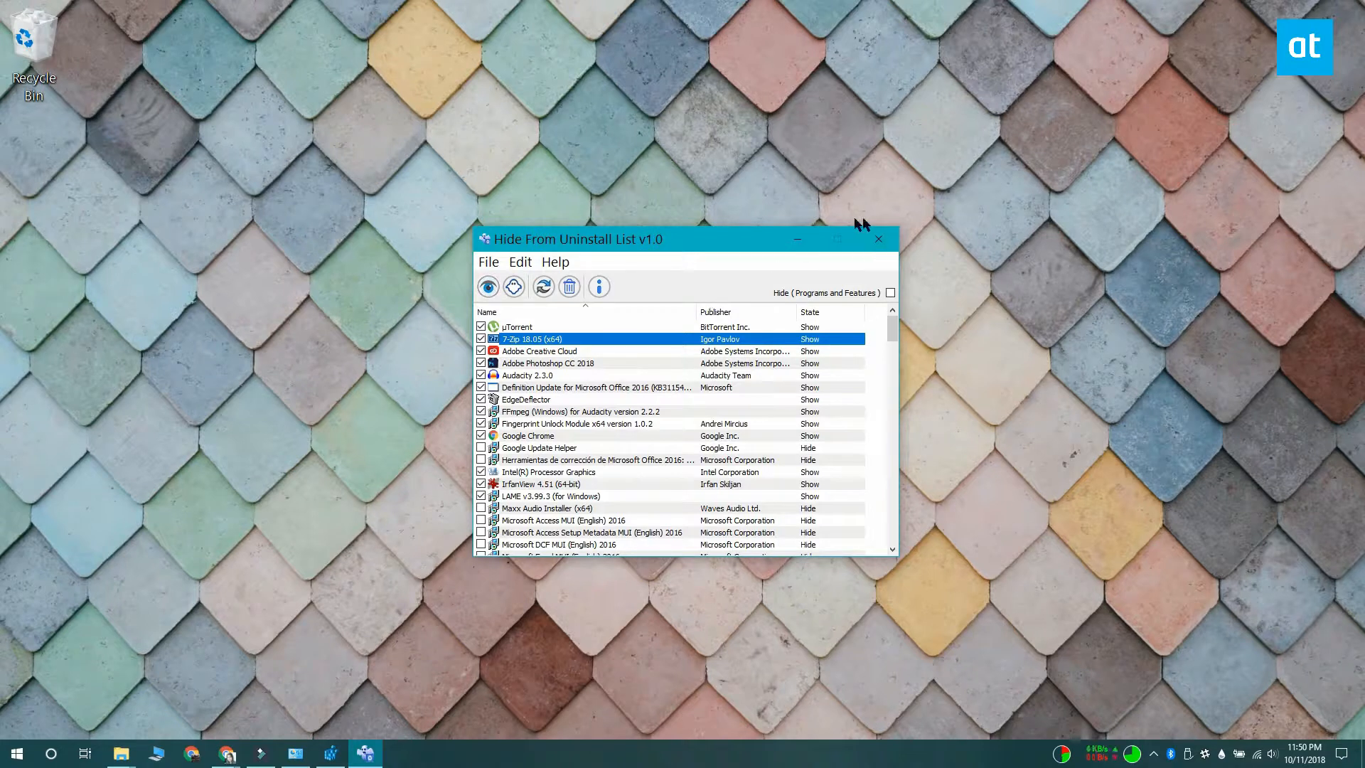
left_click(877, 239)
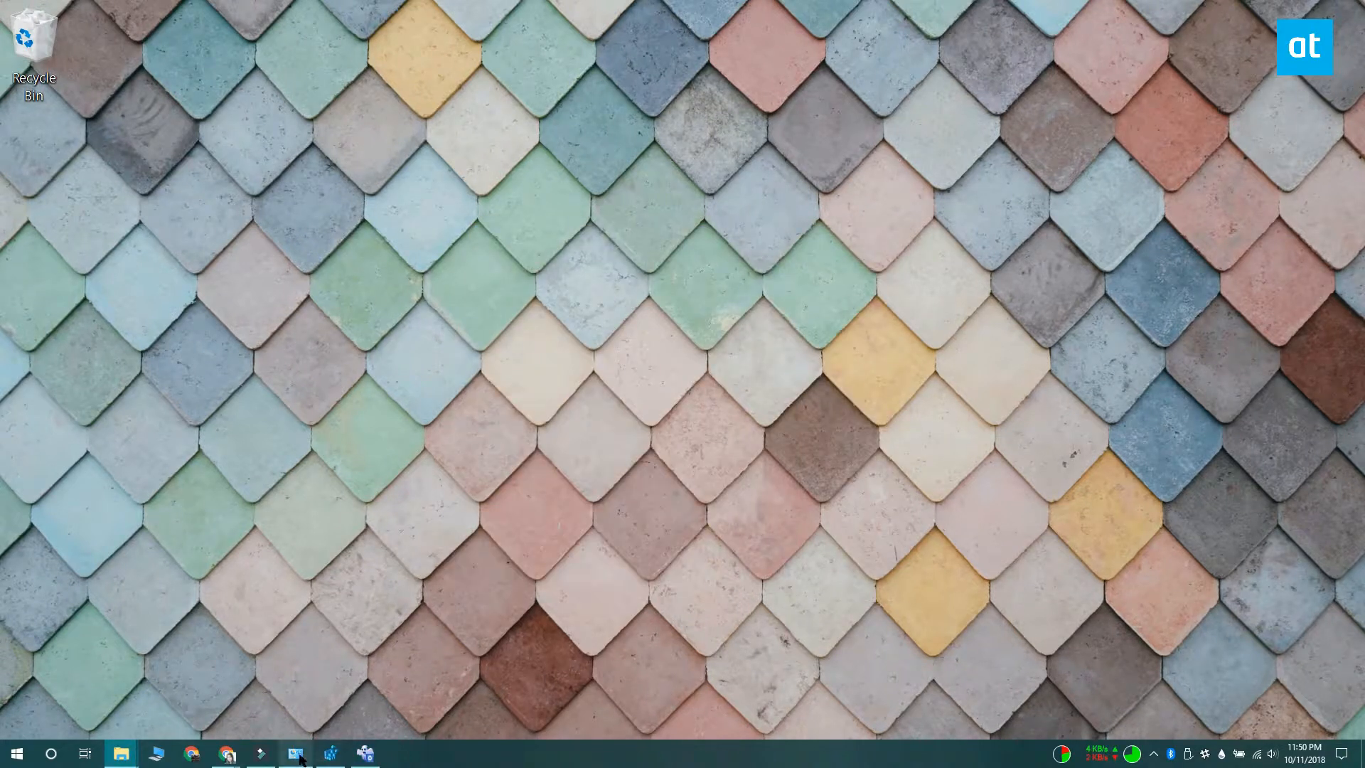
left_click(295, 754)
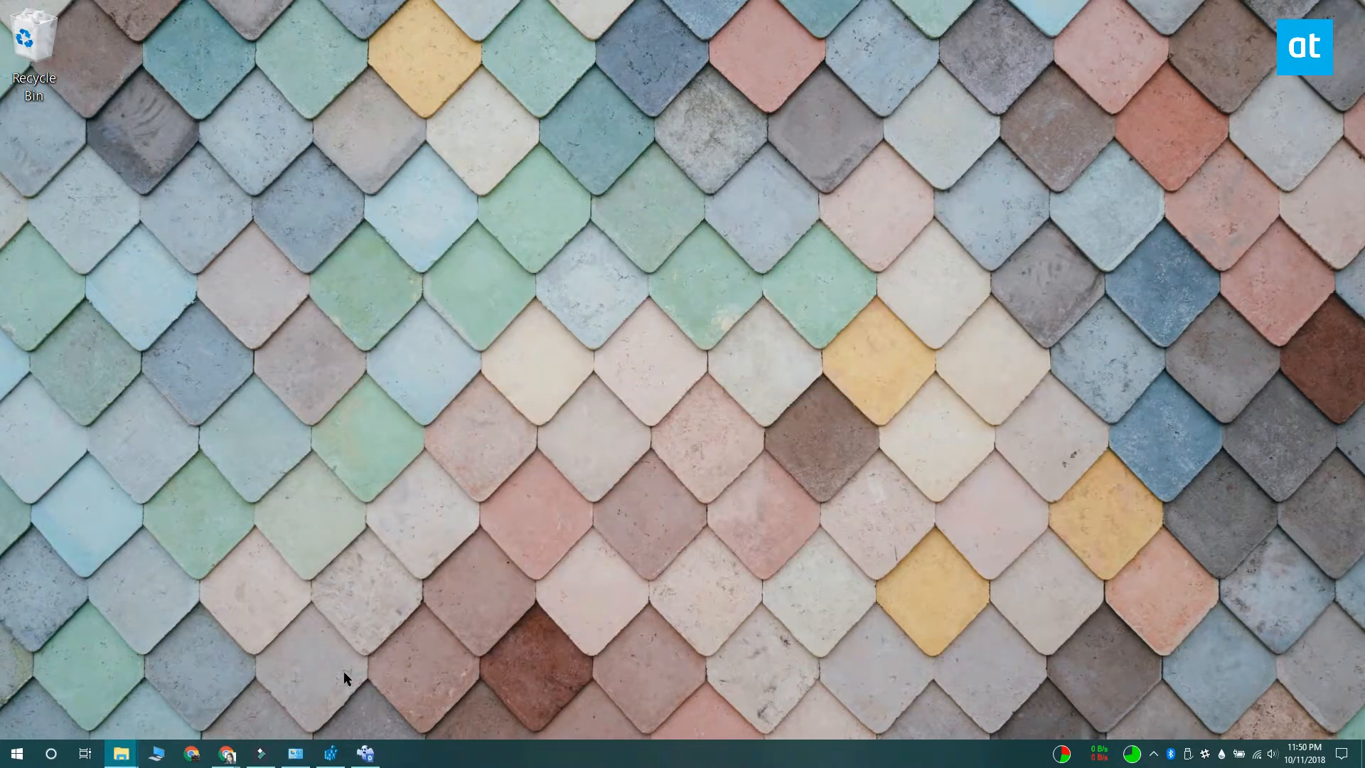
left_click(365, 754)
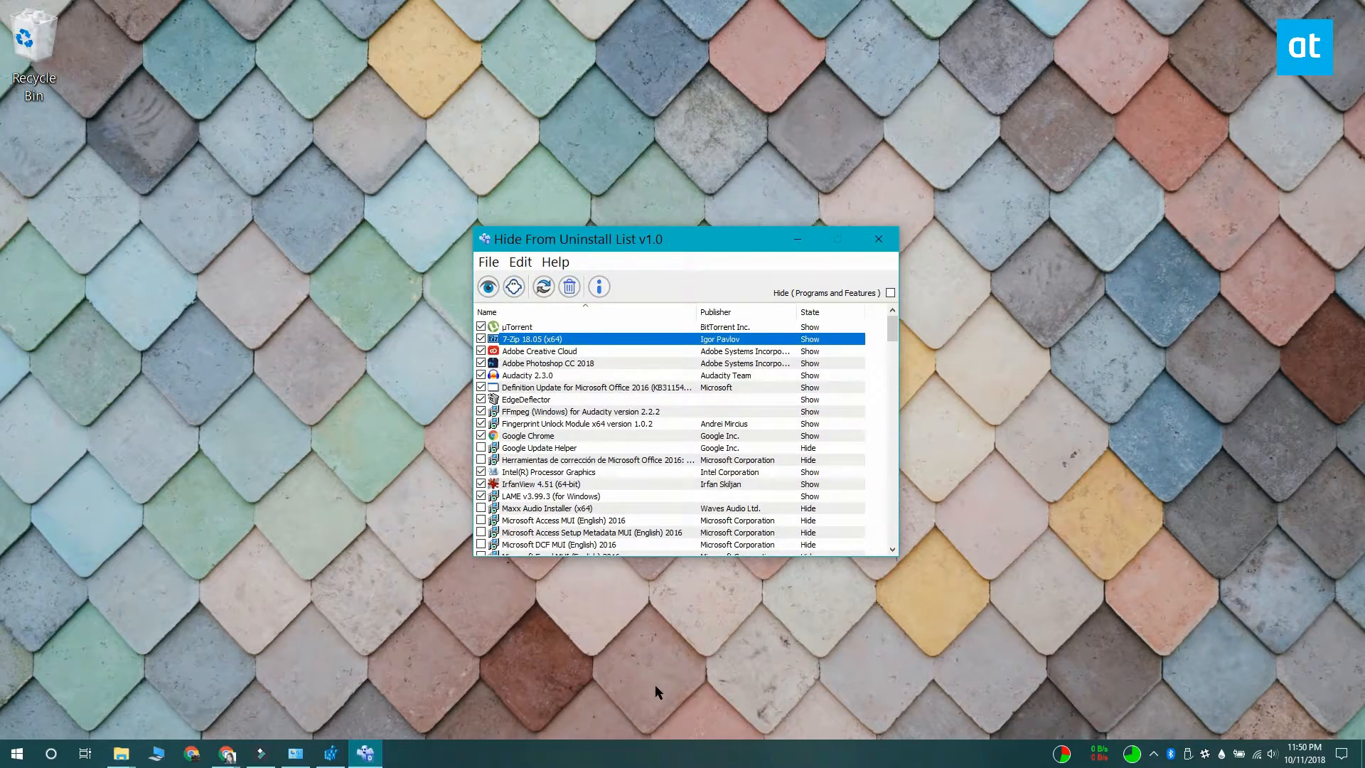